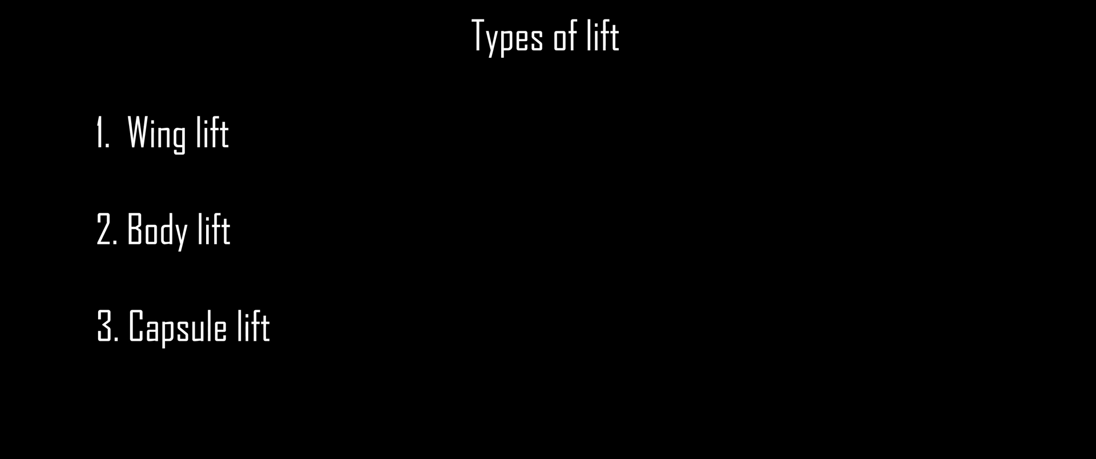
- List lift-type examples: drag-cube parts, ablative heat shields, Mk2 spaceplane parts, wings and control surfaces
{"action": "type", "text": "- any part with a drag cube, unless turned off in config file"}
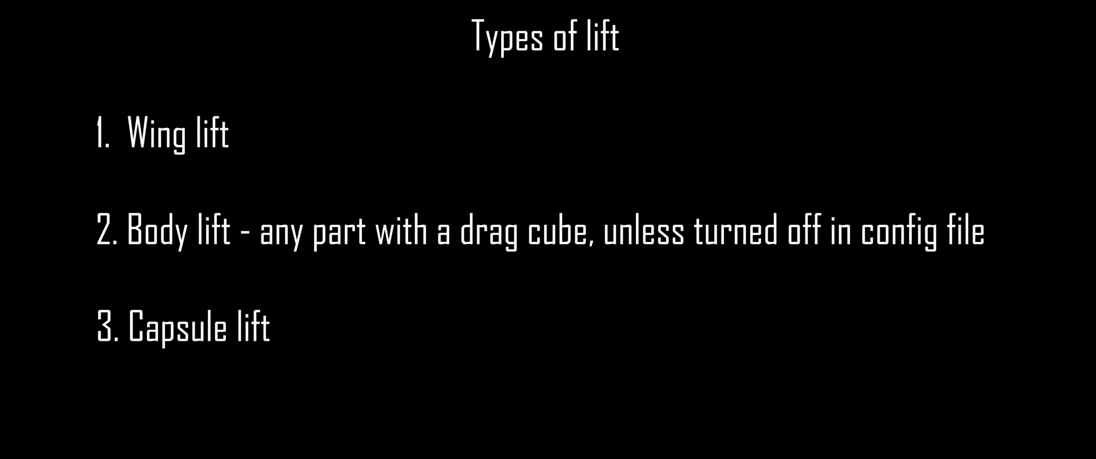
{"action": "type", "text": "- ablative heat shields, Mk1 and Mk1-3 command pods"}
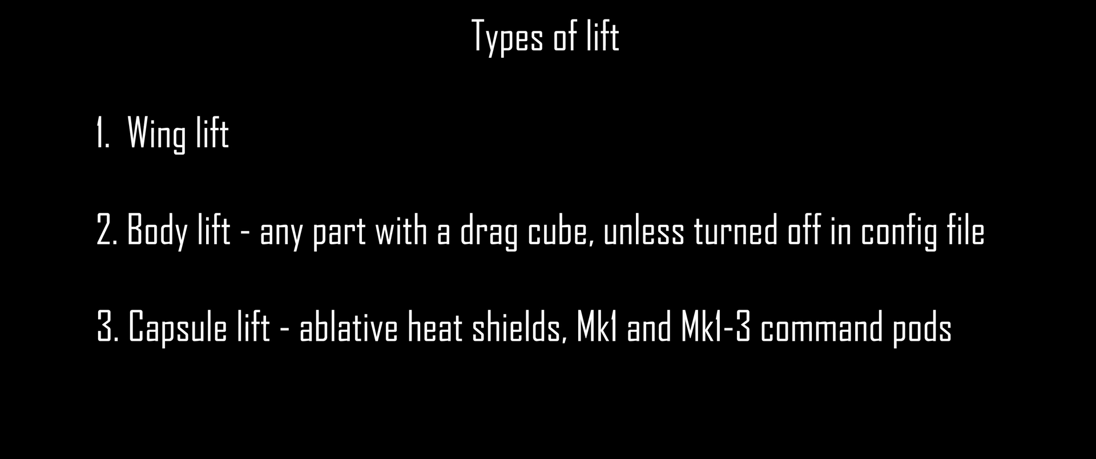
{"action": "type", "text": "- Mk2 spaceplane parts"}
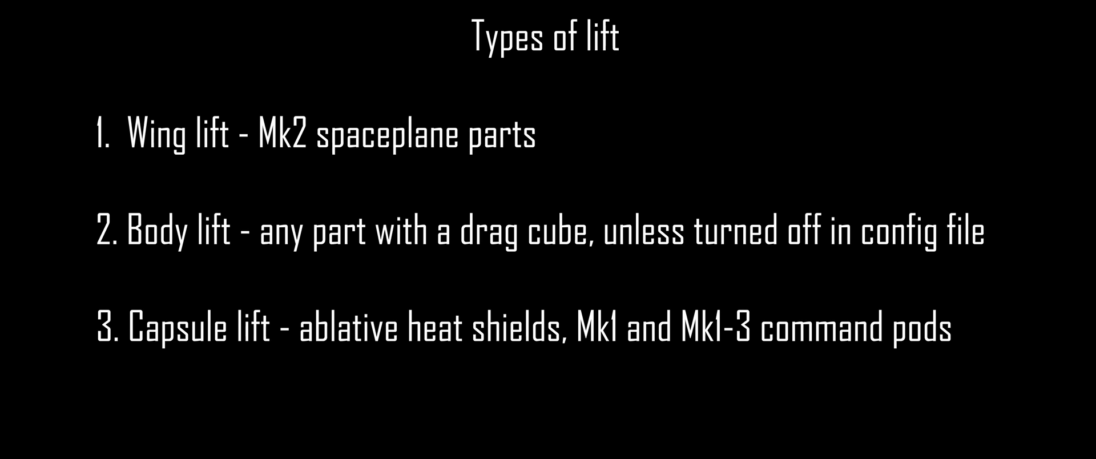
{"action": "type", "text": ", wings, control surfaces"}
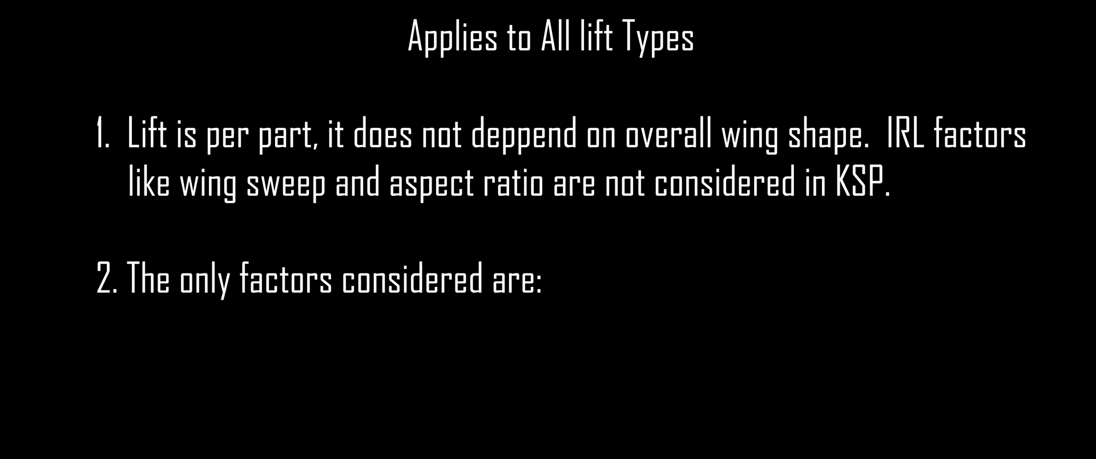
- List the lift factors: part wing area, part angle of attack and fluid density
{"action": "type", "text": "part wing area"}
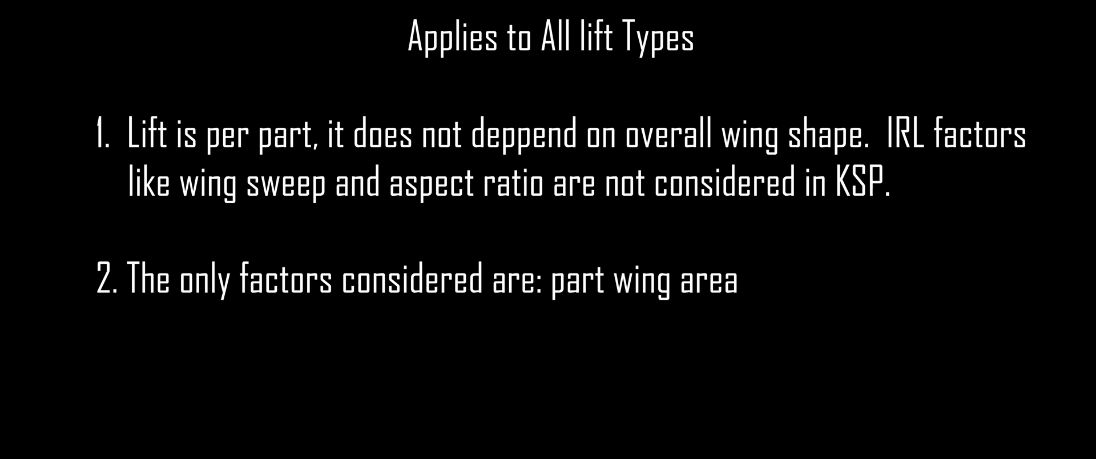
{"action": "type", "text": ", part angle of attack, mach number, absolute velocity"}
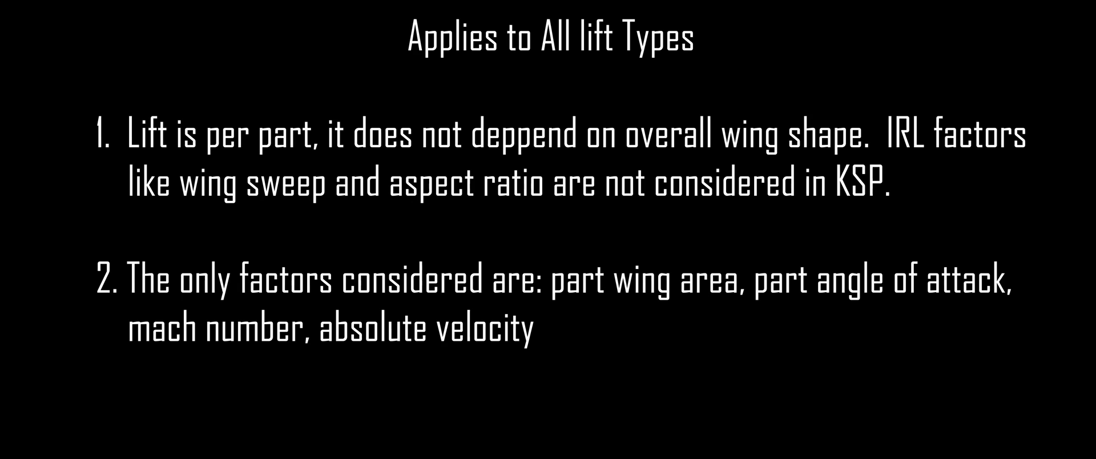
{"action": "type", "text": ", and the density of the fluid"}
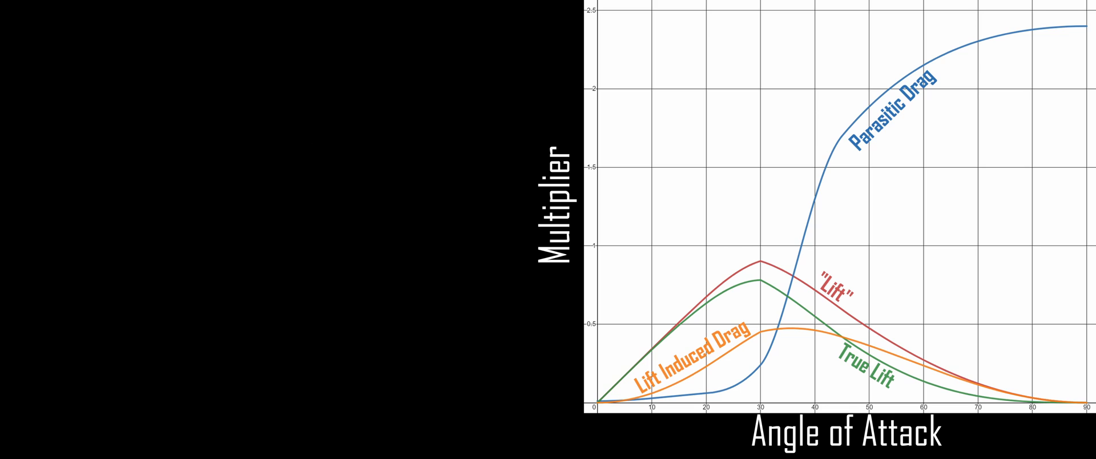
- Note that lift is roughly linear up to an angle of attack of ~20°
{"action": "type", "text": "1. Lift is ~linear up to an AoA of ~20°"}
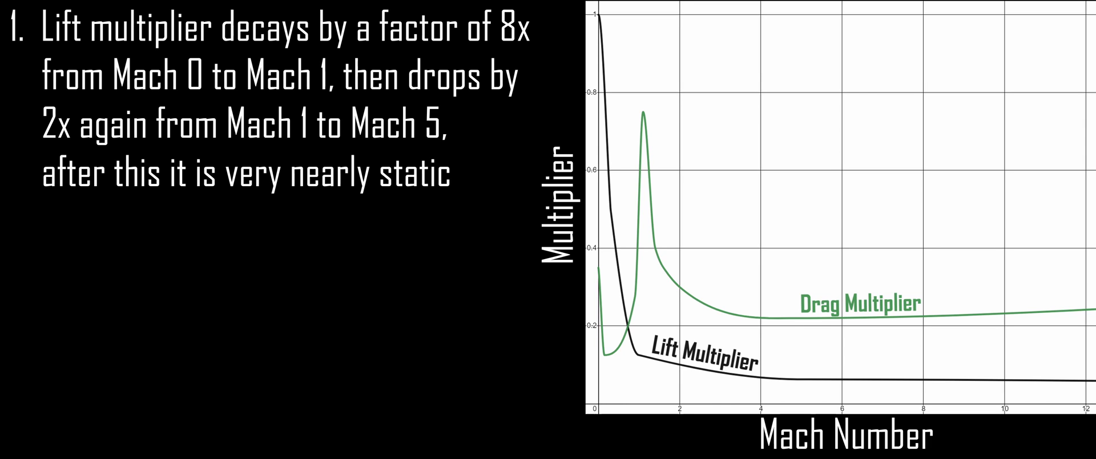
- Note the Mach 1 drag spike, peak l/d ~27 at Mach 0.14/0.43, and ~5.3 at 3.8° for Mach 0.95/2.54
{"action": "type", "text": "At Mach 1 drag multiplier is slightly lower than at Mach 0, but rapidly spikes at Mach 1.1, then fades again, eventualy reaching a local minimum at Mach 5"}
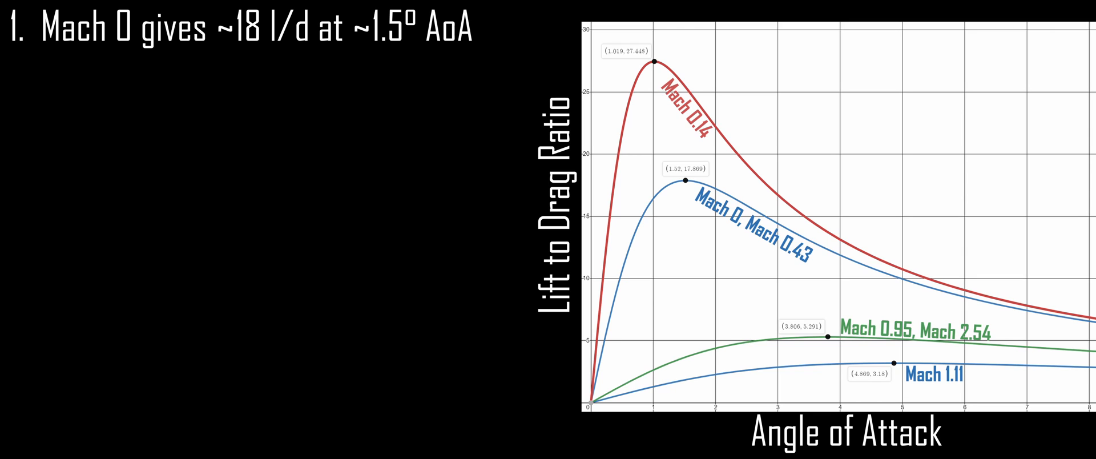
{"action": "type", "text": "2. Peak l/d is ~27 at ~1° at Mach 0.14"}
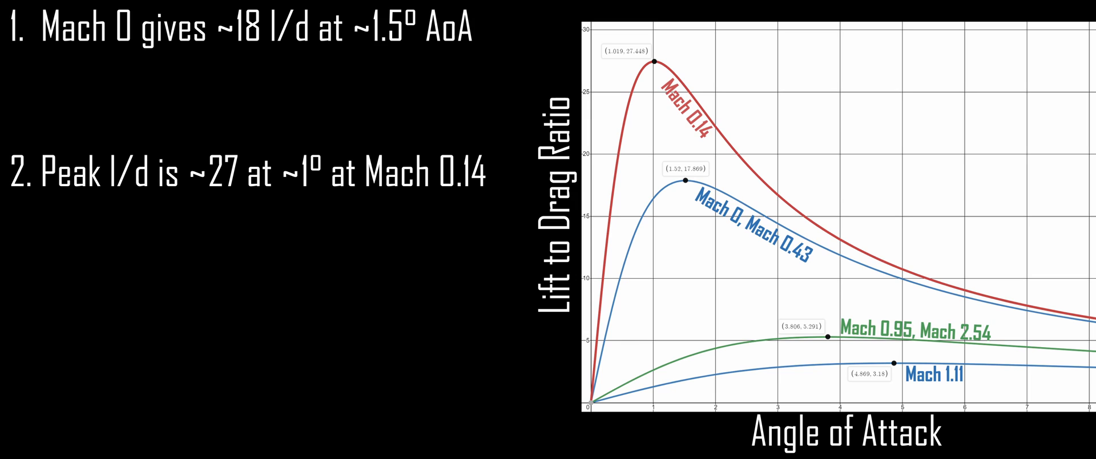
{"action": "type", "text": "this is matched at Mach 0.43"}
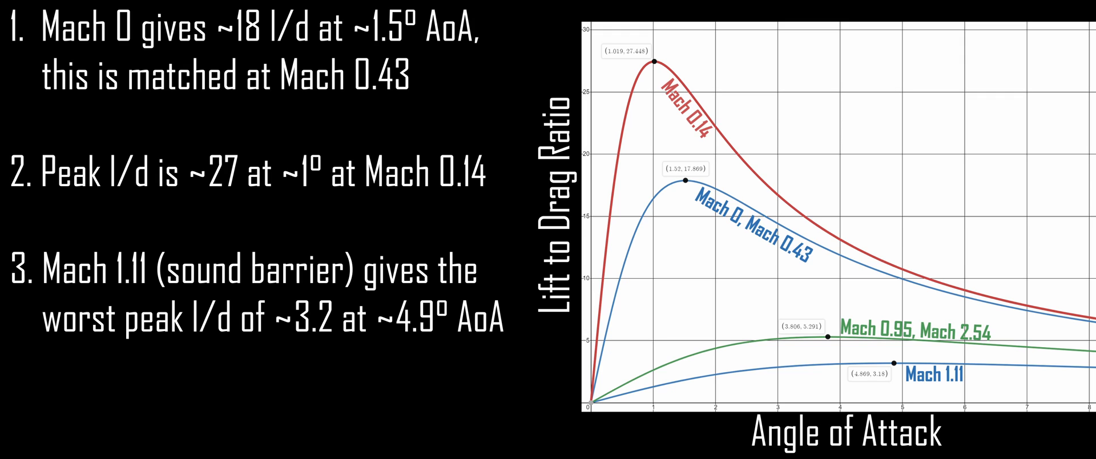
{"action": "type", "text": "4. Mach 0.95 and 2.54 give ~5.3 at 3.8°"}
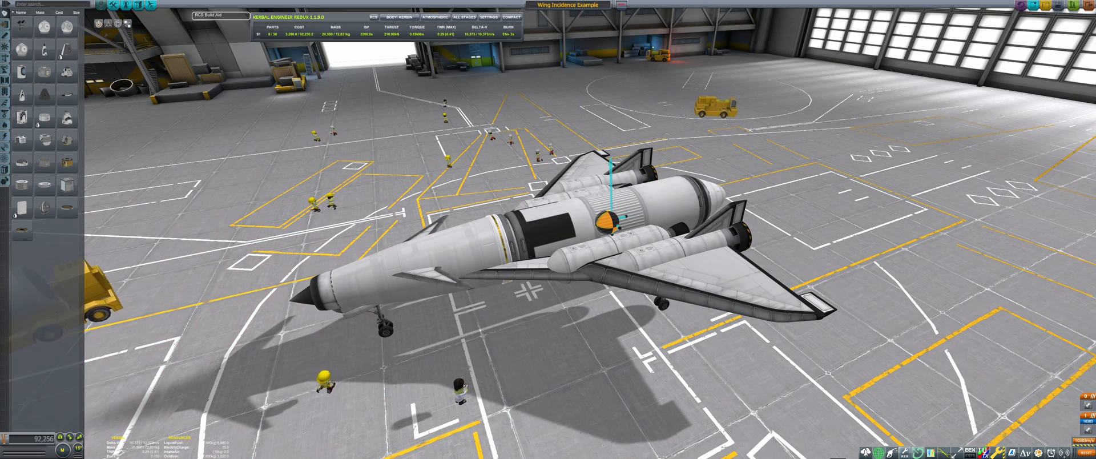
{"action": "mouse_move", "coordinate": [615, 223]}
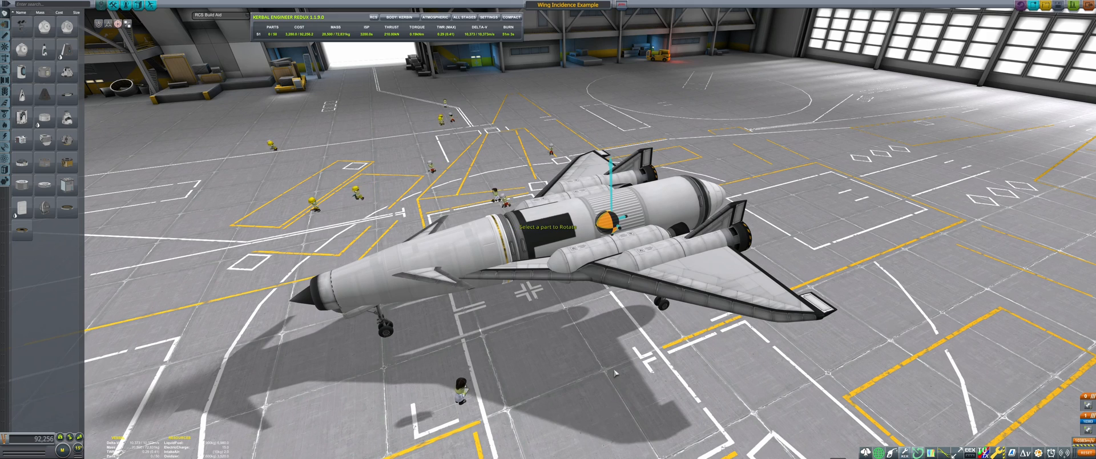
- Enter rotation mode with the VAB rotate gizmo on the Wing Incidence Example spaceplane
{"action": "left_click", "coordinate": [662, 247]}
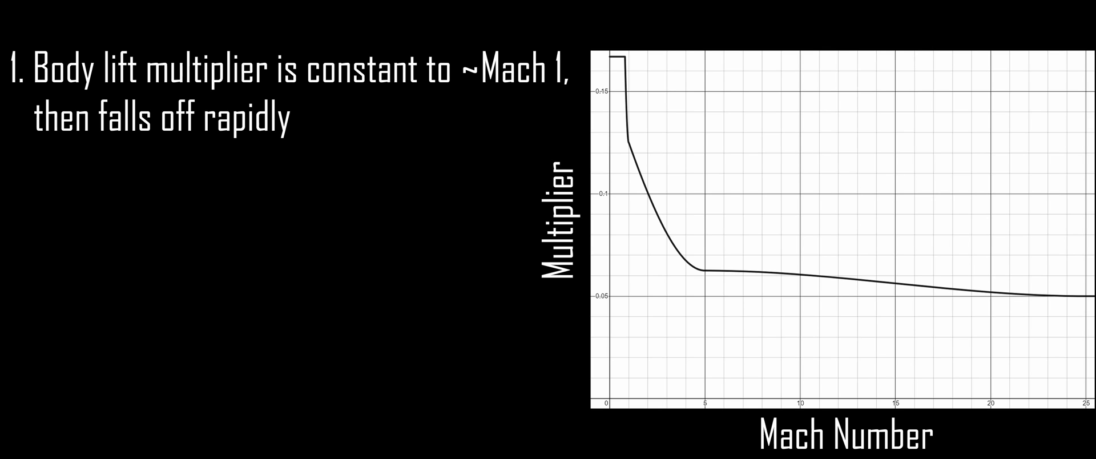
- Note that the body lift multiplier is relatively stable after Mach 5
{"action": "type", "text": "2. Relatively stable after Mach 5"}
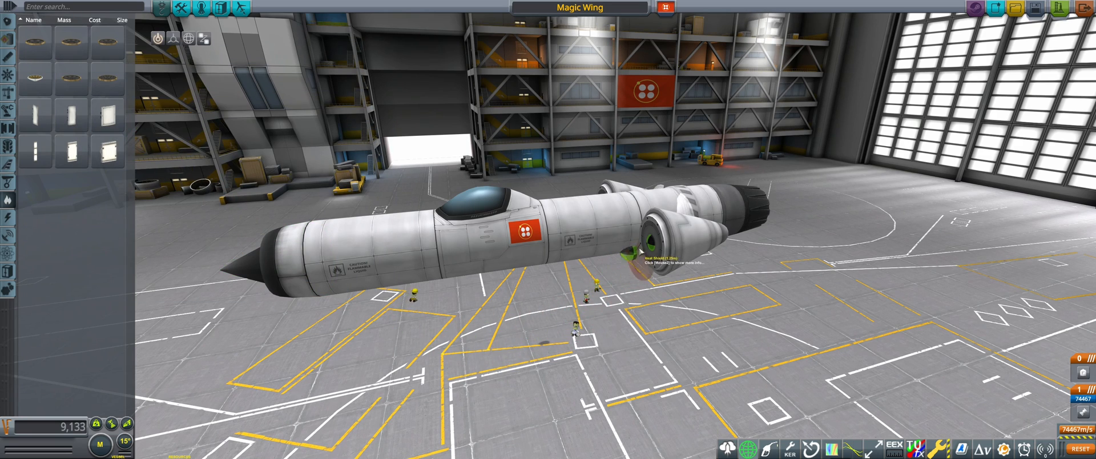
- Show the Aerodynamics category to reach the Advanced Nose Cone - Type A
{"action": "left_click", "coordinate": [174, 37]}
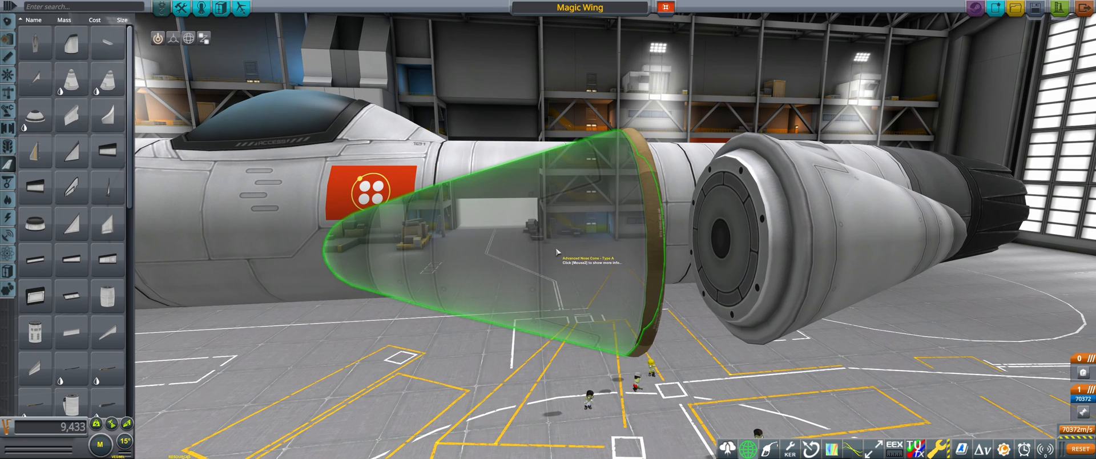
- Remove the nose cone from the heat shield and move its part settings window aside
{"action": "left_click", "coordinate": [553, 251]}
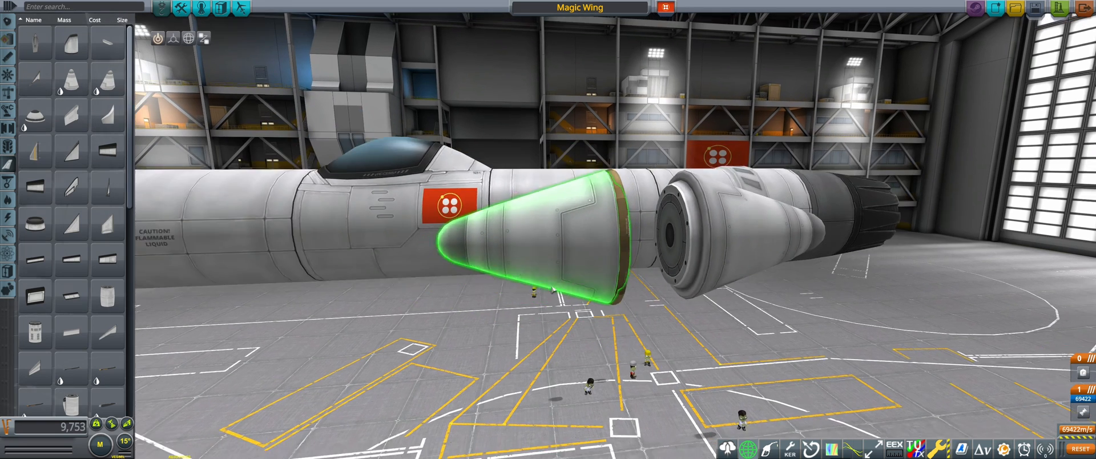
{"action": "left_click", "coordinate": [189, 37]}
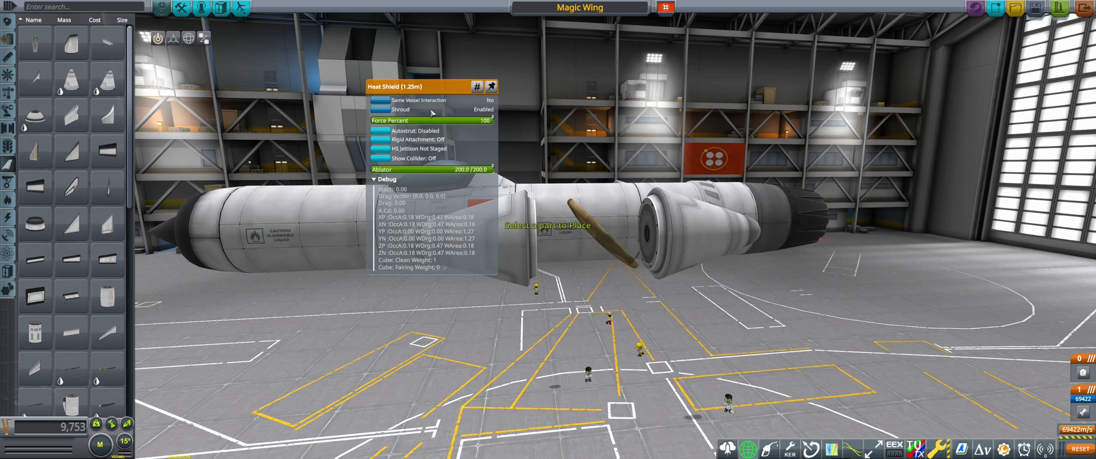
{"action": "left_click_drag", "start_coordinate": [407, 86], "coordinate": [482, 183]}
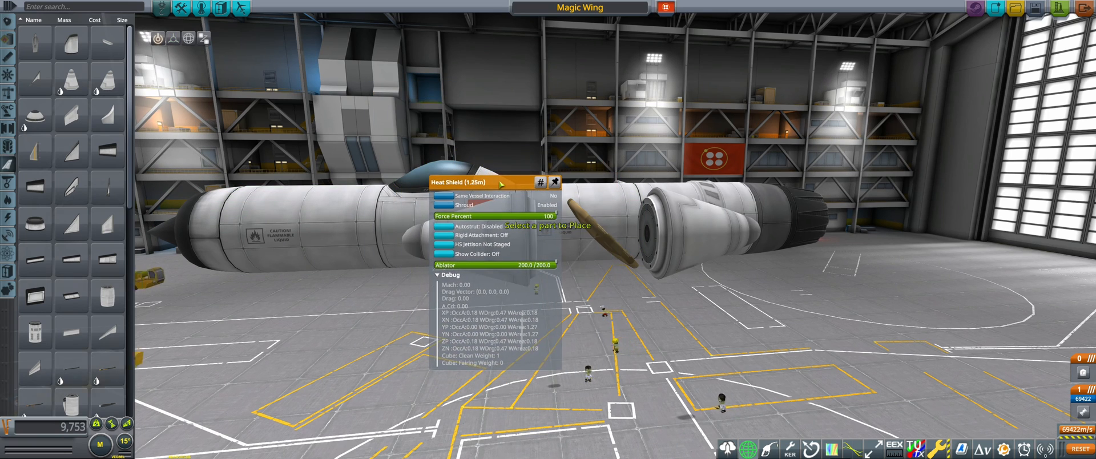